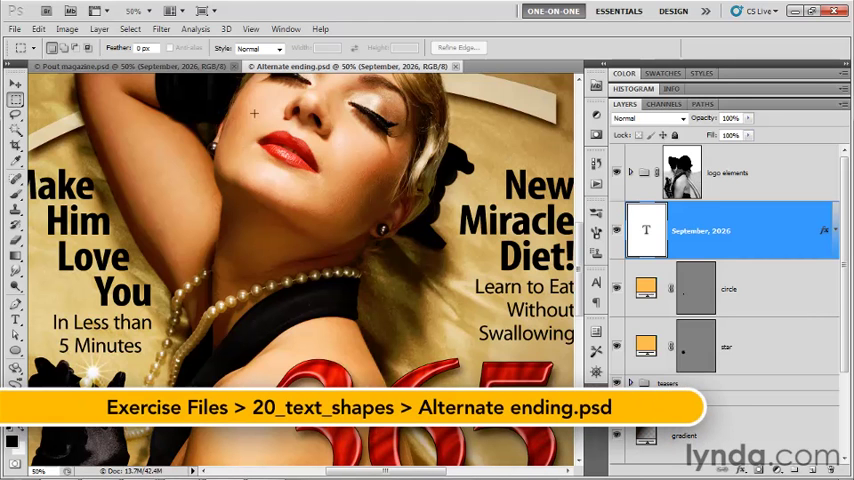
mouse_move(440, 106)
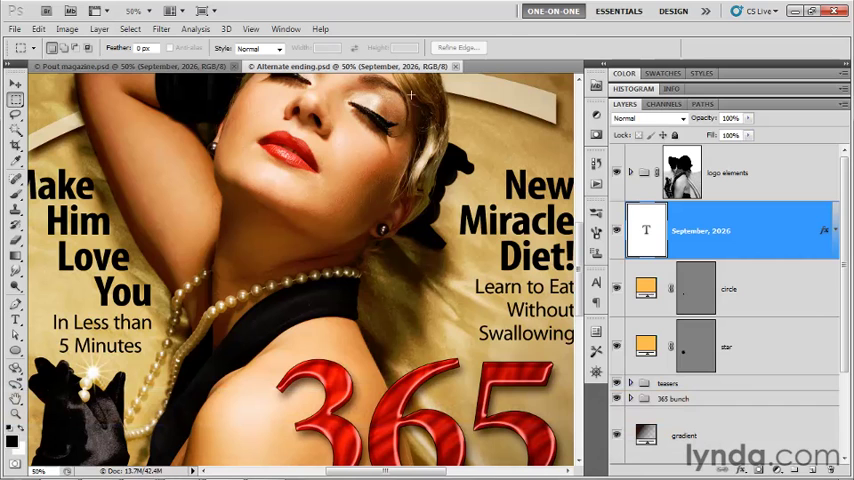
mouse_move(512, 140)
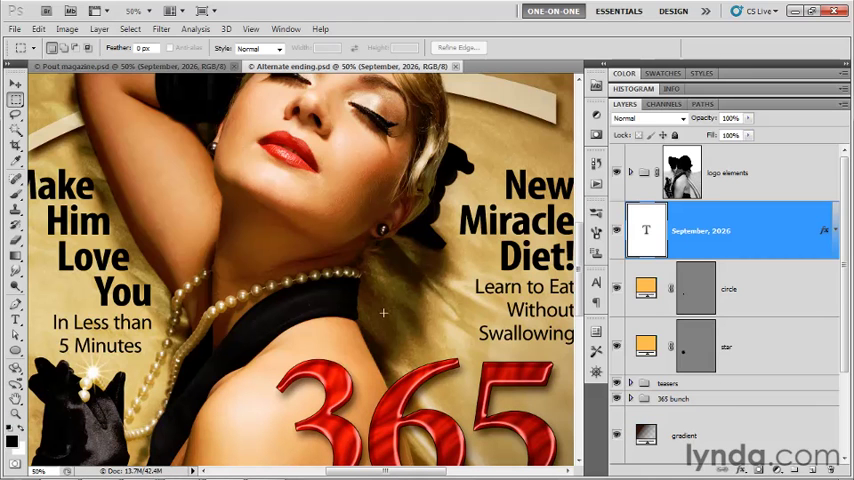
mouse_move(164, 228)
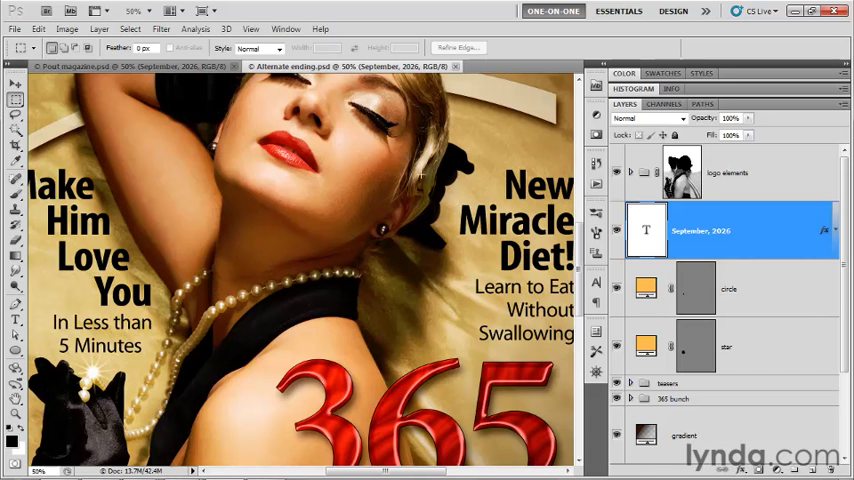
mouse_move(762, 288)
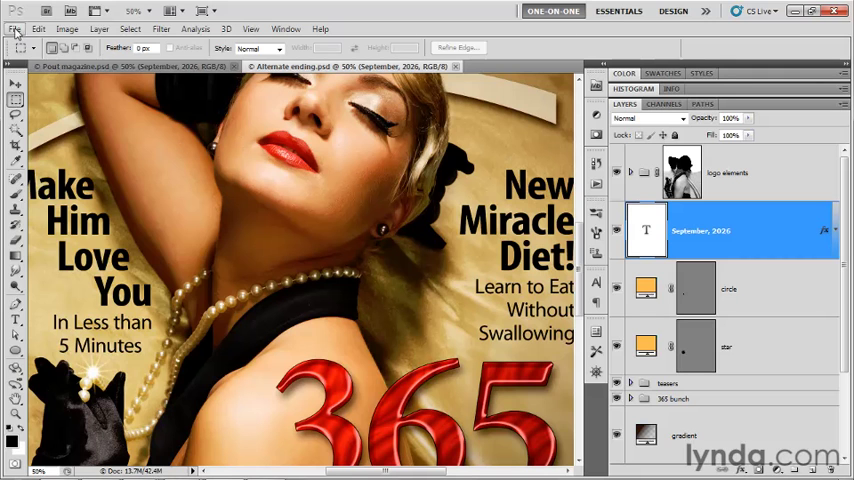
Step: Begin a Save As of the cover in Photoshop PDF format as Final CMYK cover.pdf
click(14, 28)
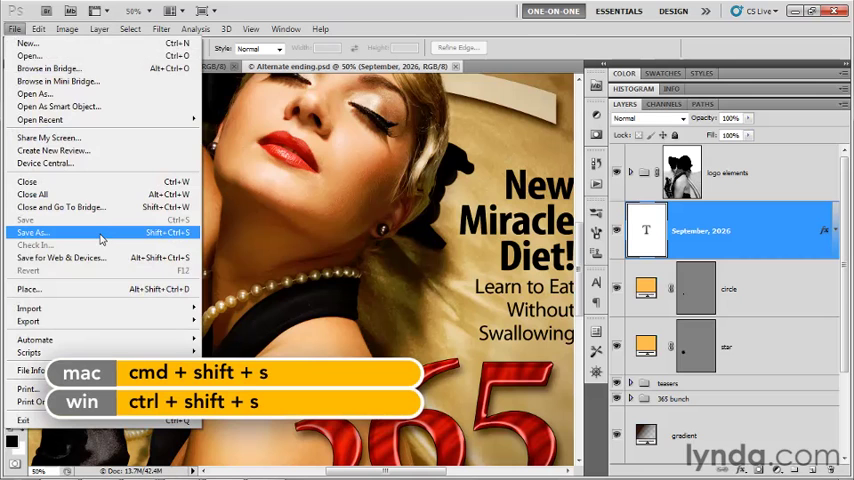
click(36, 232)
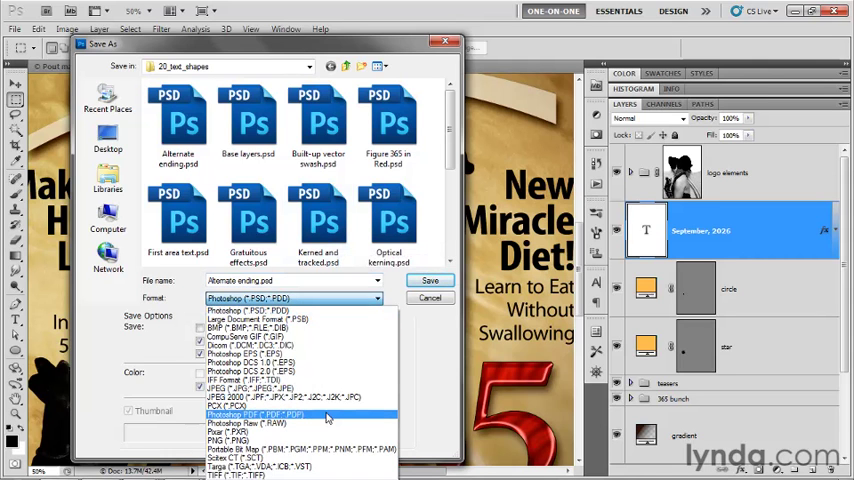
mouse_move(300, 310)
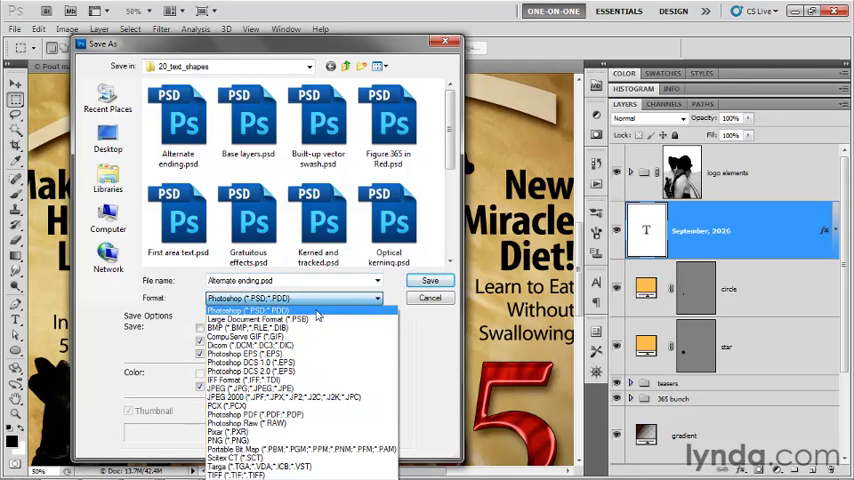
mouse_move(312, 328)
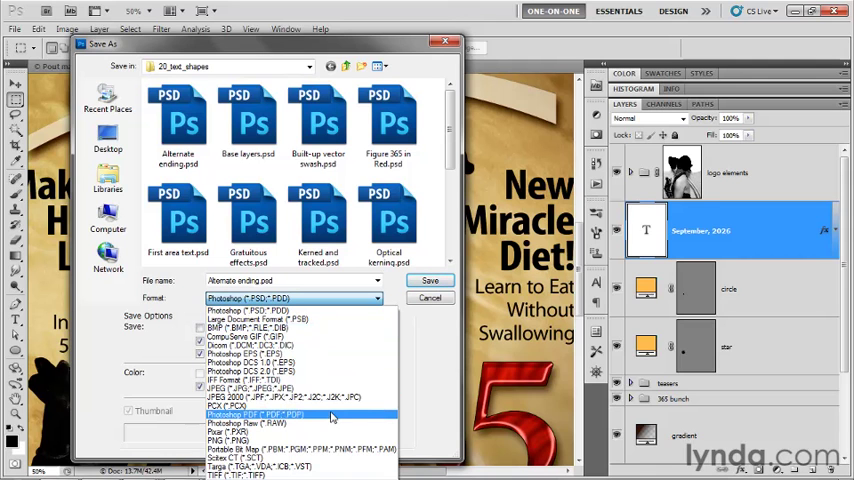
click(256, 414)
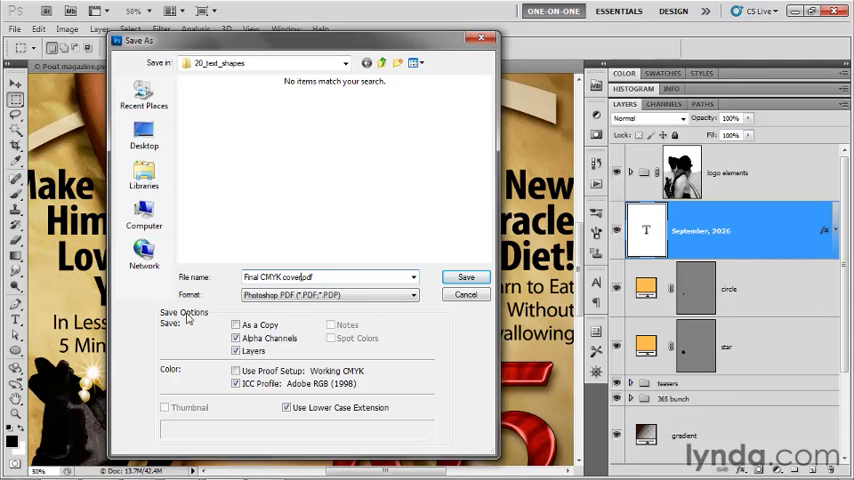
Step: Uncheck Layers and keep As a Copy checked with the colour profile embedded
click(236, 352)
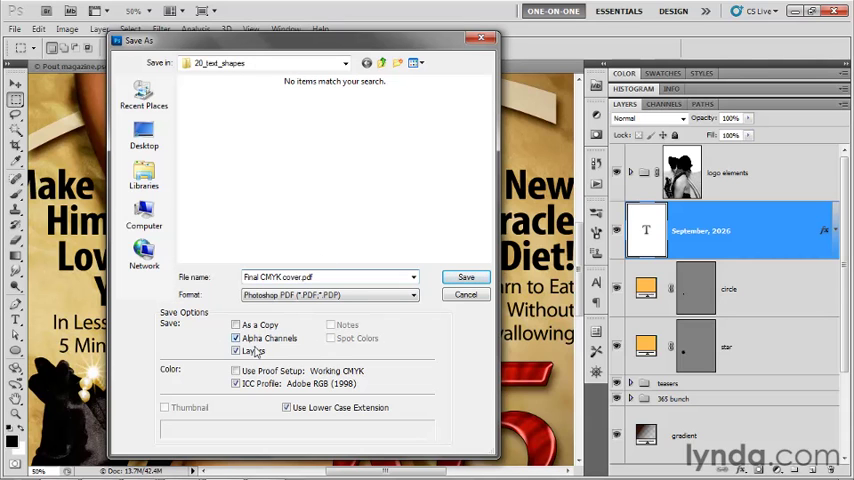
click(236, 352)
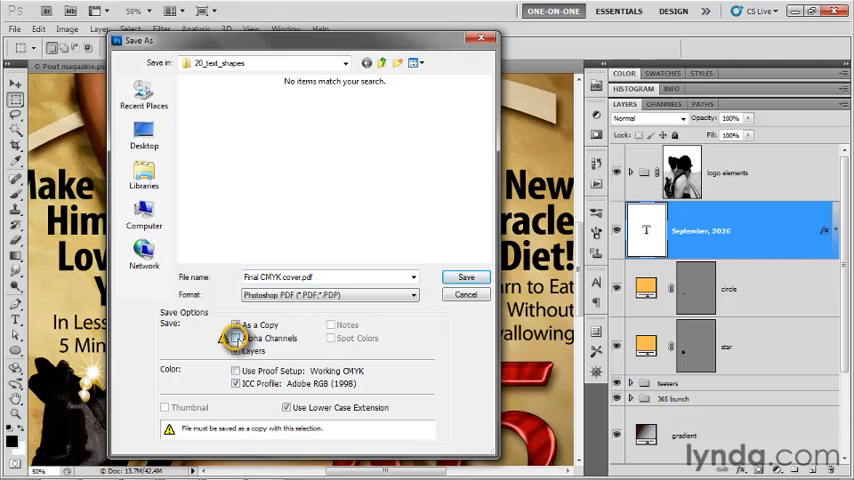
click(236, 324)
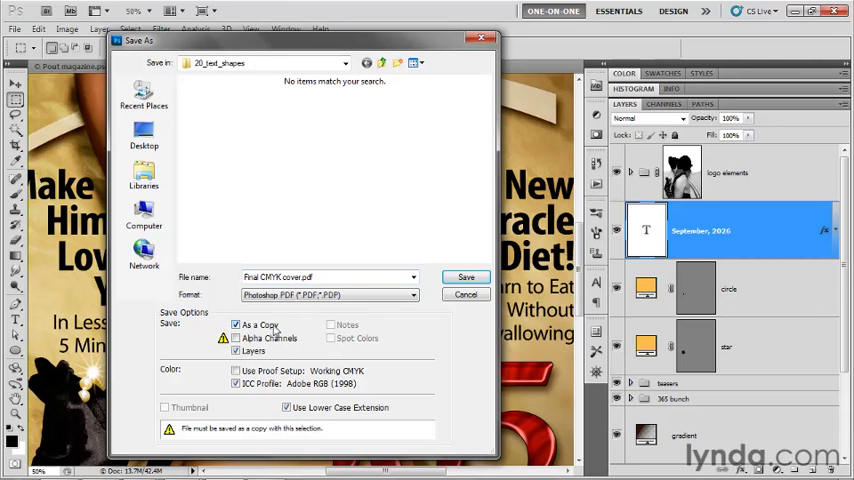
click(234, 352)
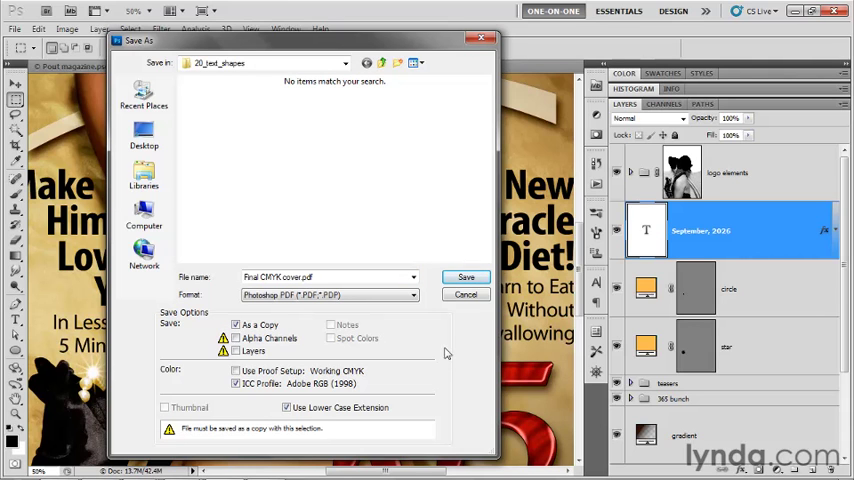
mouse_move(470, 392)
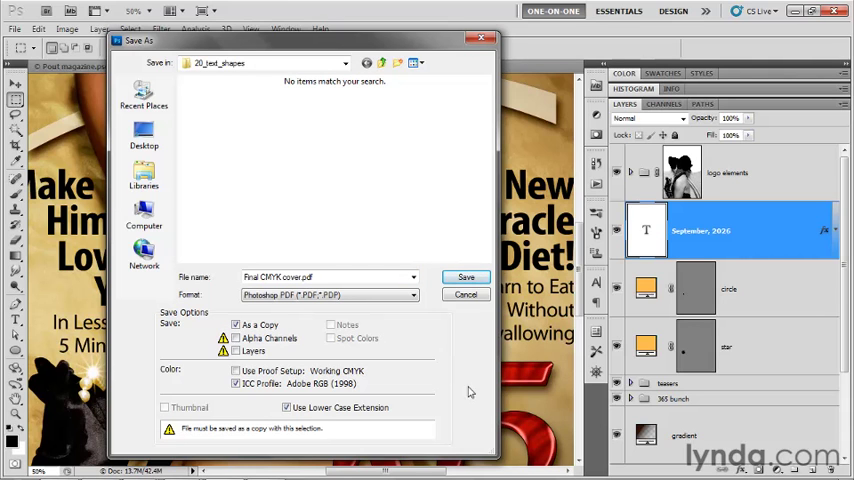
mouse_move(530, 364)
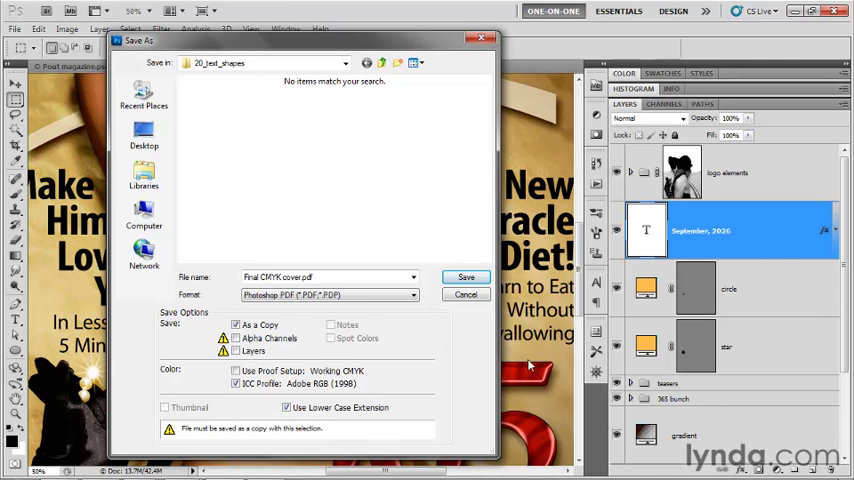
mouse_move(422, 344)
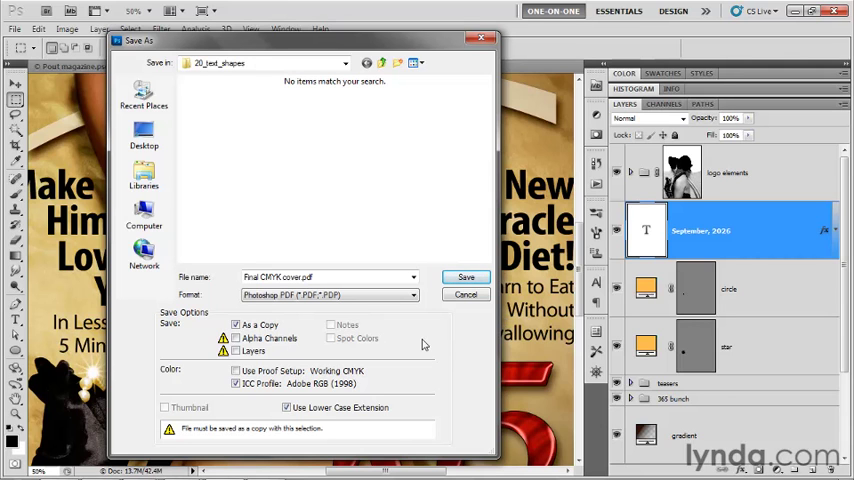
mouse_move(470, 358)
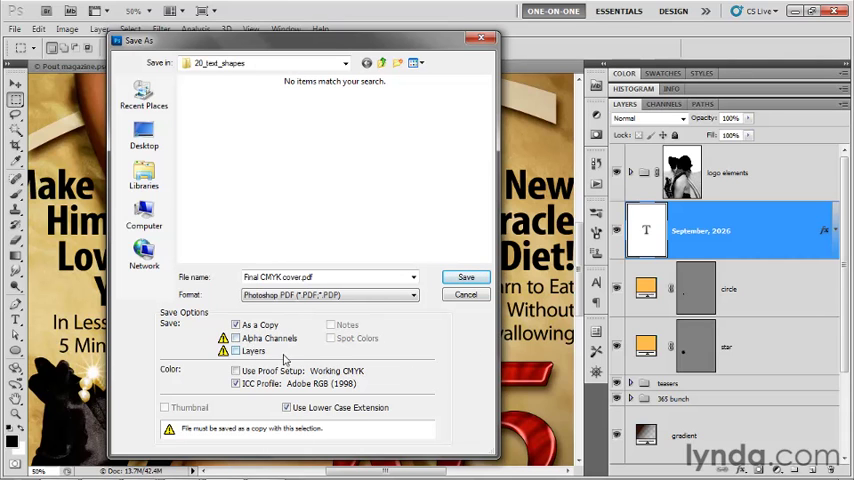
mouse_move(300, 350)
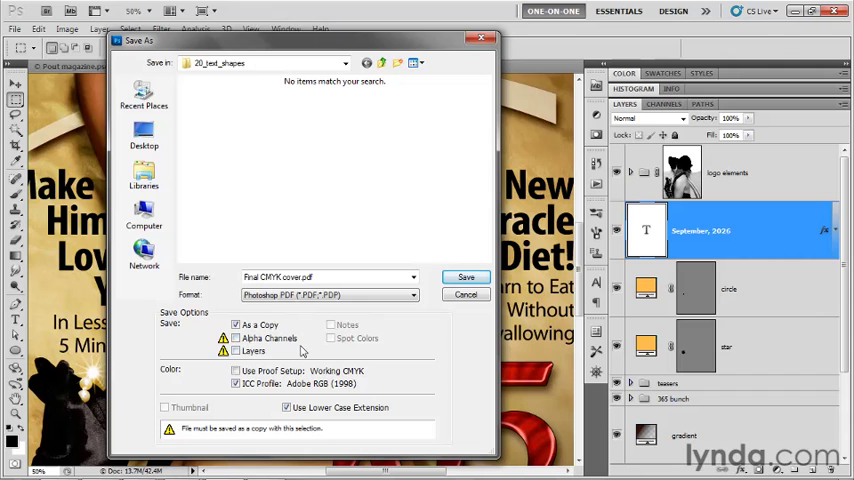
mouse_move(296, 362)
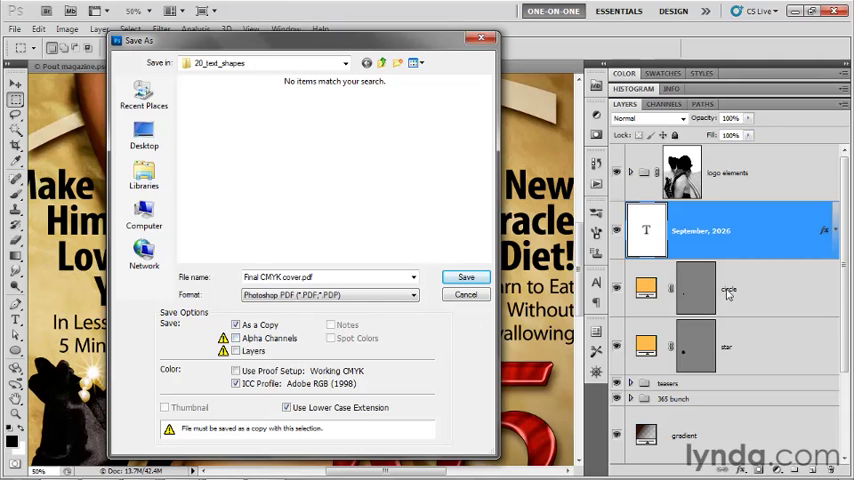
mouse_move(532, 246)
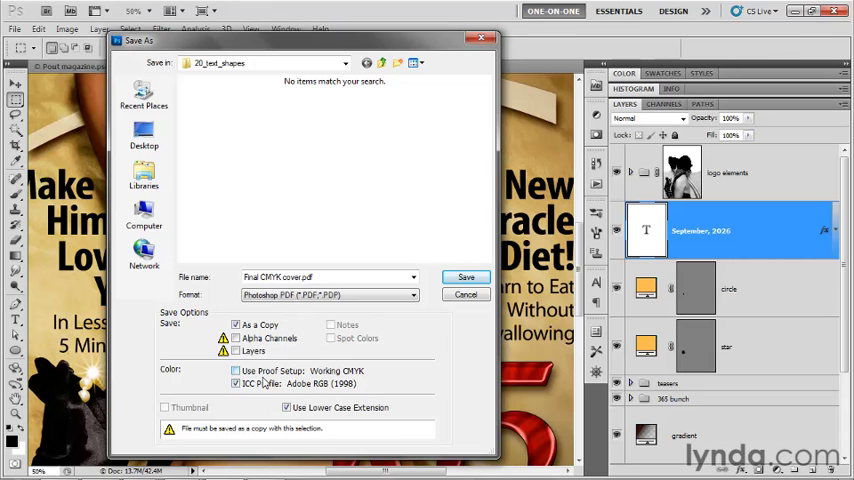
click(236, 372)
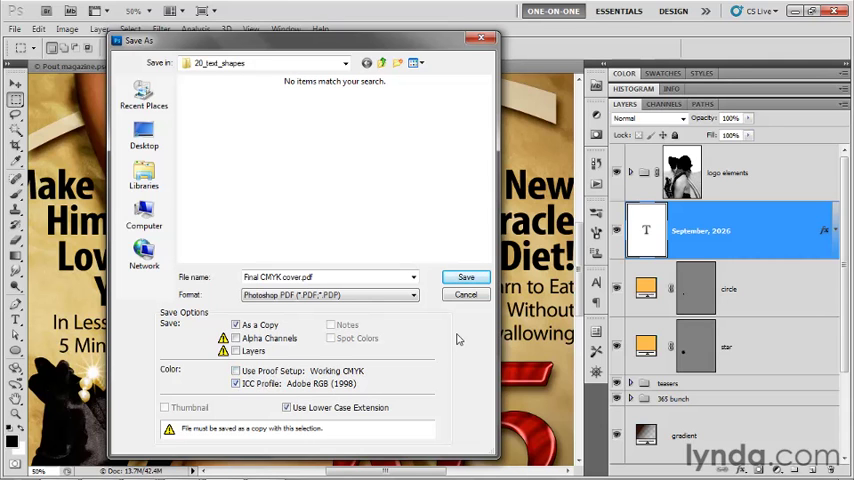
mouse_move(474, 320)
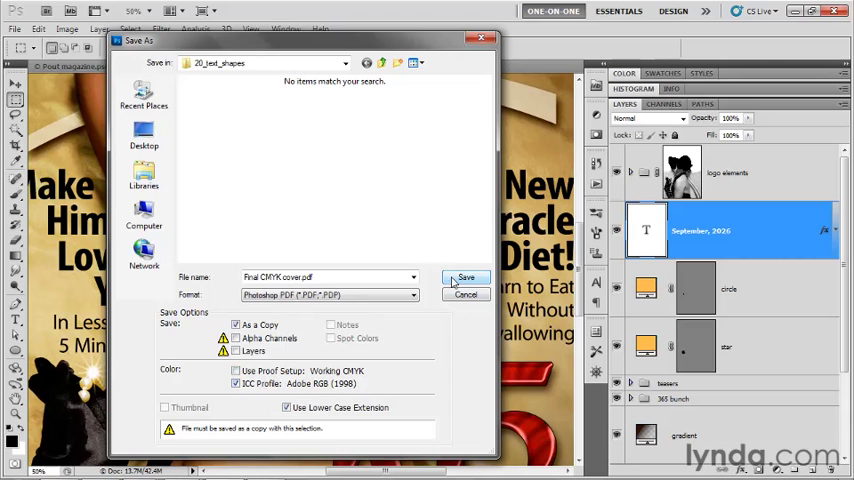
Step: Confirm the save, raising the notice that PDF settings may override Save As options
click(466, 276)
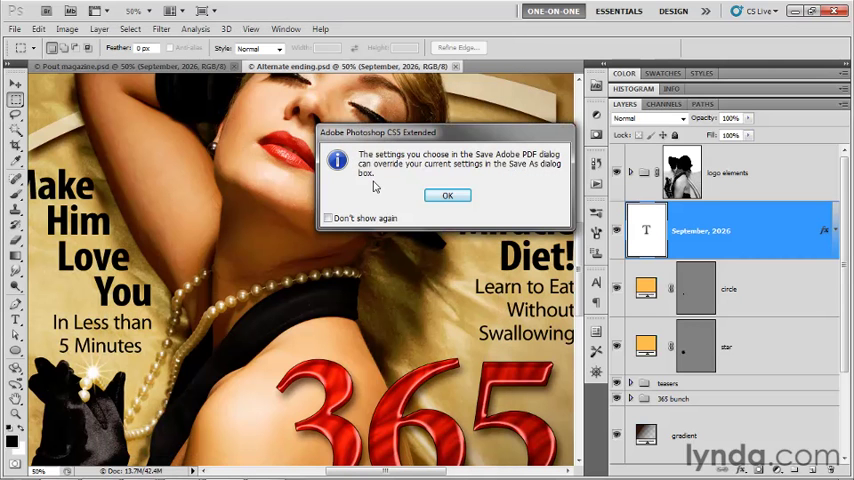
mouse_move(468, 224)
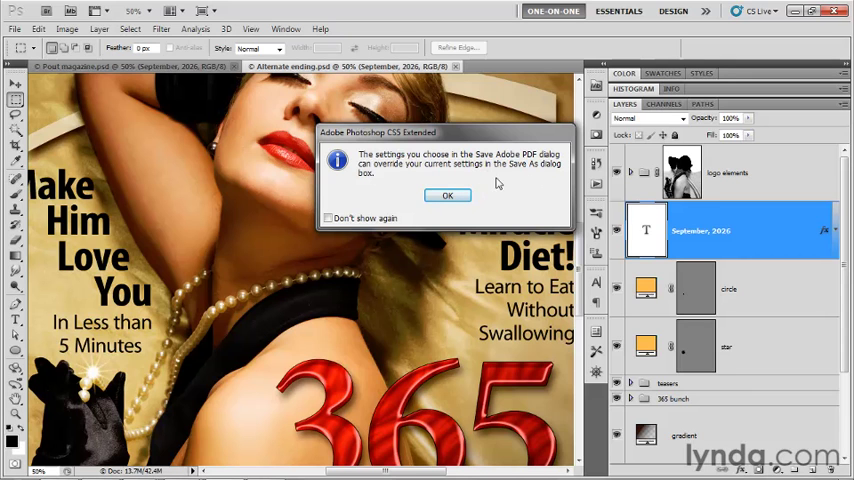
mouse_move(256, 288)
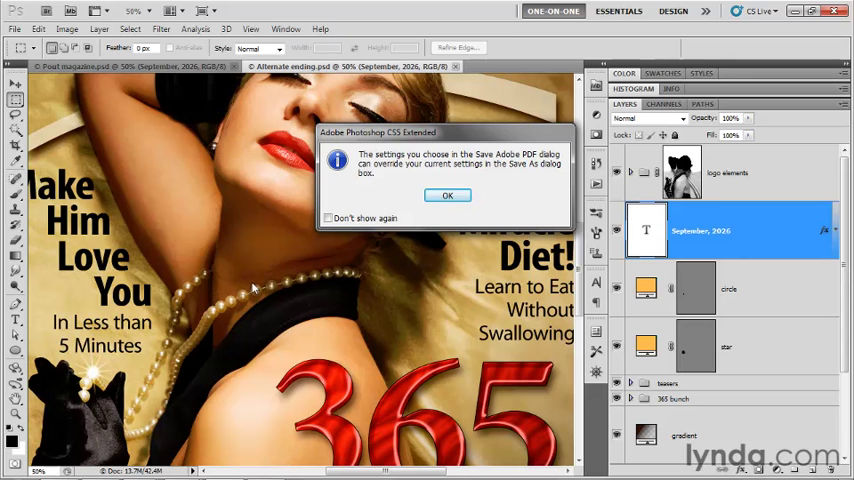
mouse_move(228, 174)
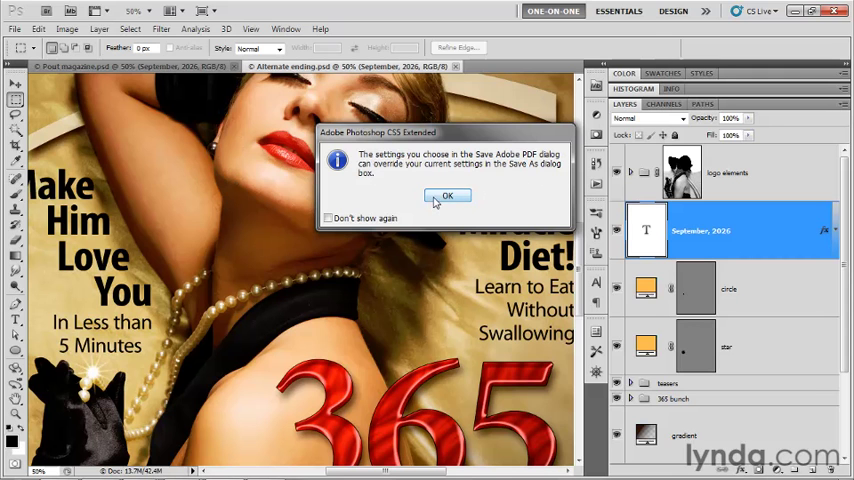
Step: Dismiss the override warning and choose the High Quality Print PDF preset
click(448, 196)
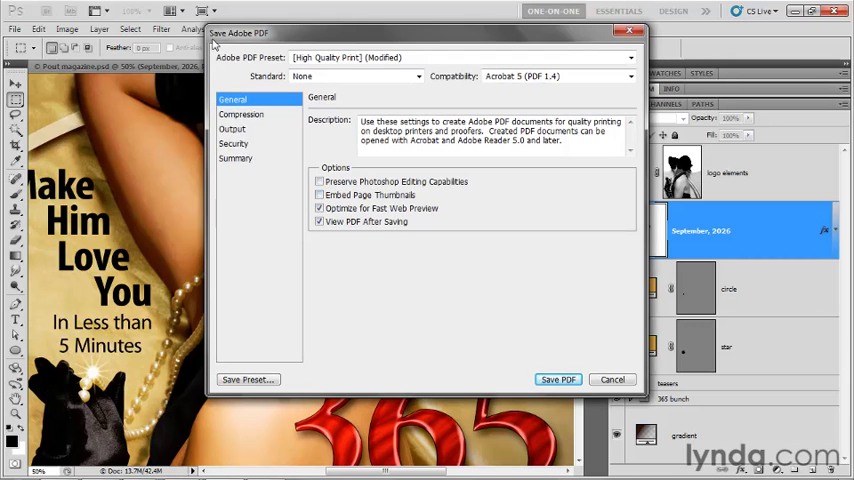
mouse_move(380, 164)
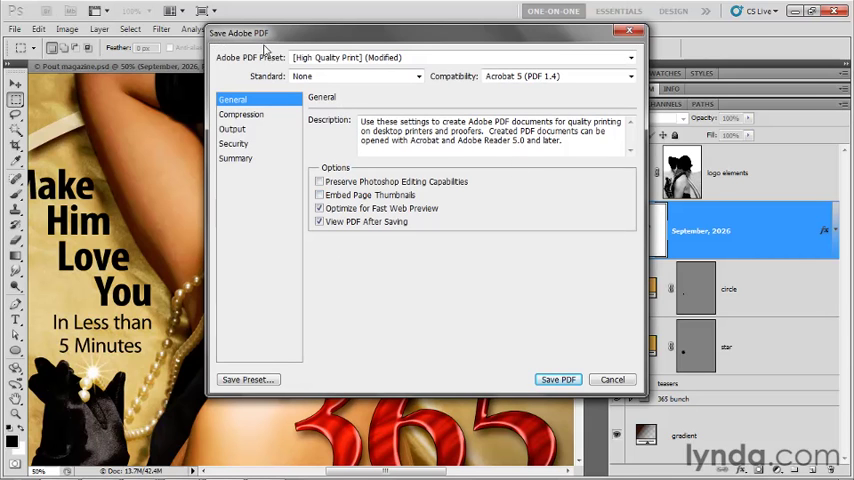
mouse_move(258, 62)
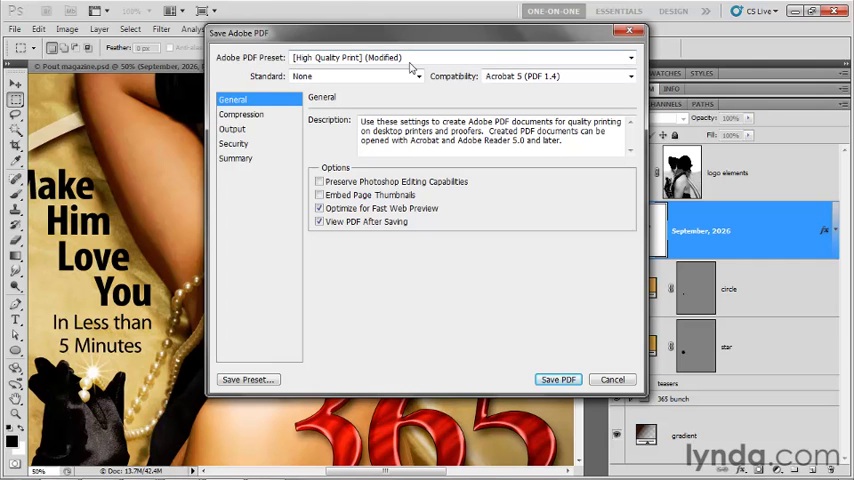
click(630, 56)
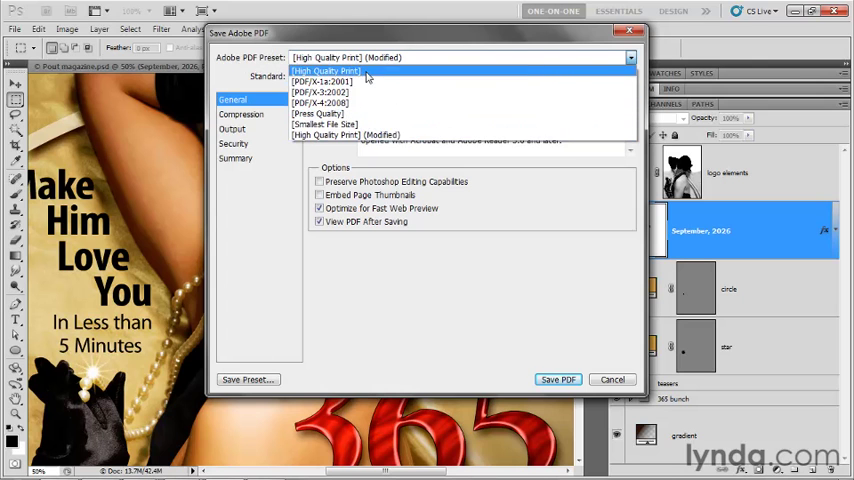
click(324, 70)
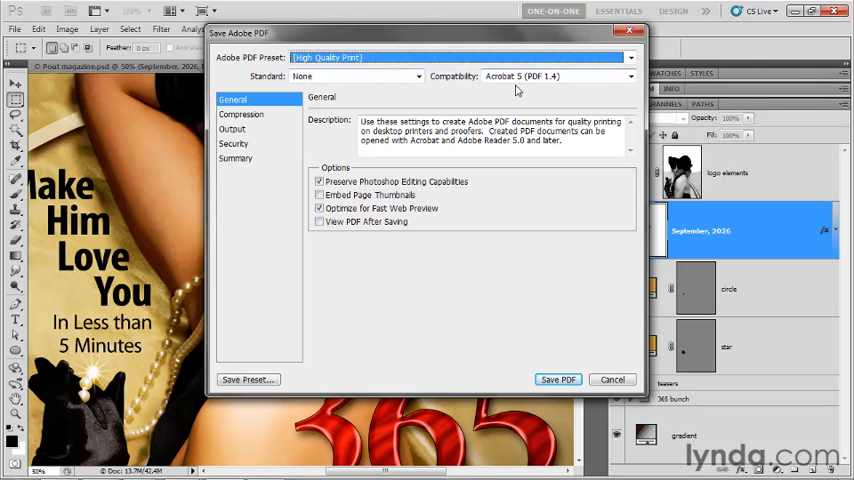
mouse_move(530, 88)
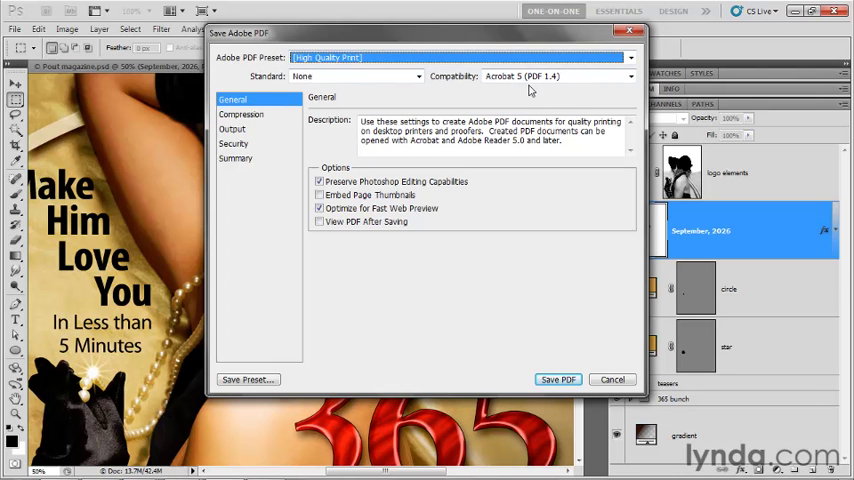
mouse_move(348, 160)
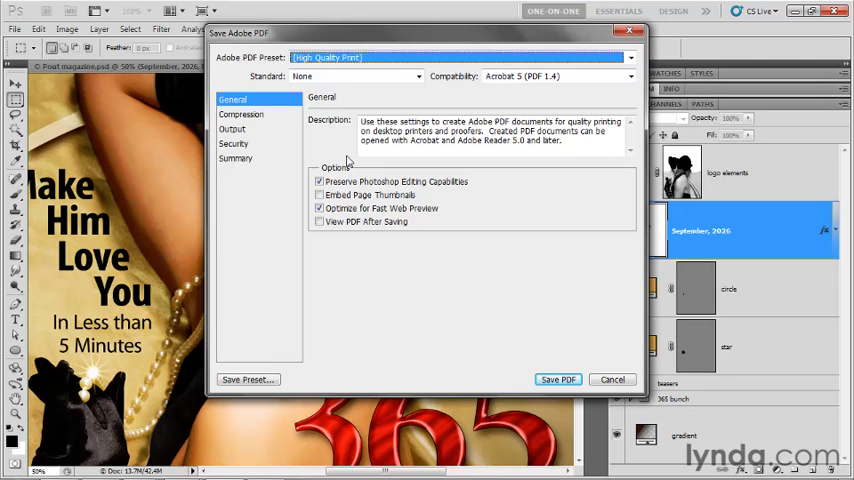
Step: Uncheck Preserve Photoshop Editing Capabilities and check View PDF After Saving
click(320, 180)
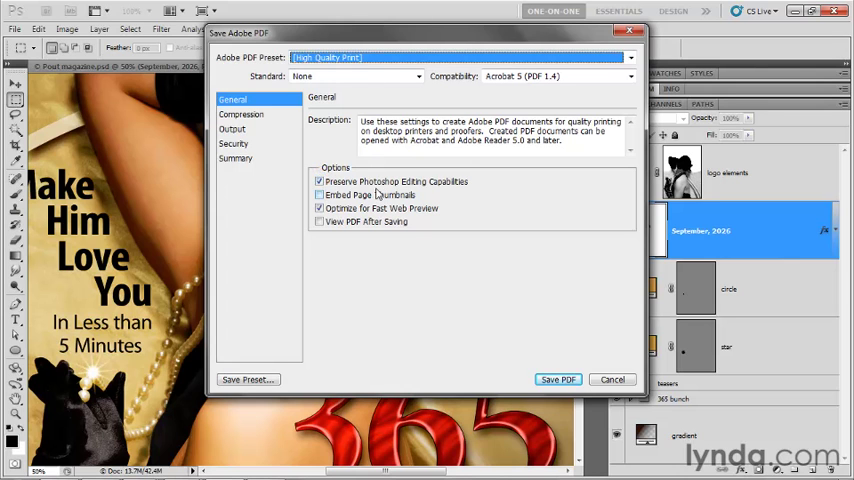
click(320, 194)
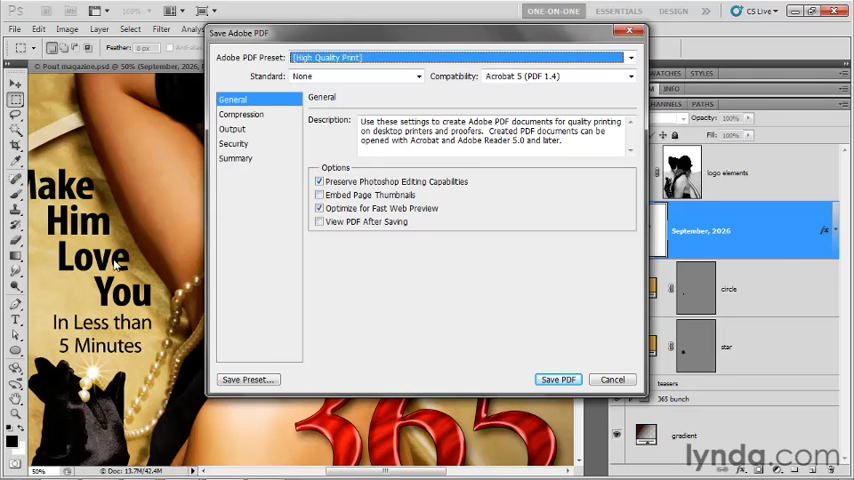
mouse_move(280, 192)
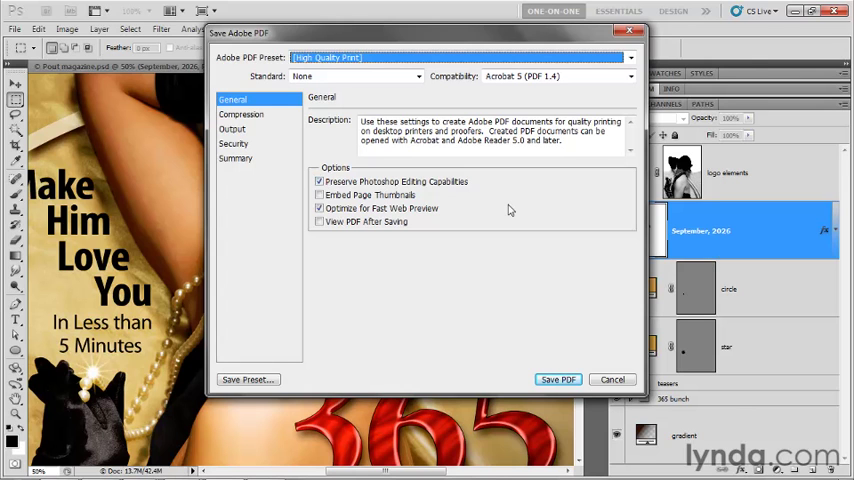
click(320, 180)
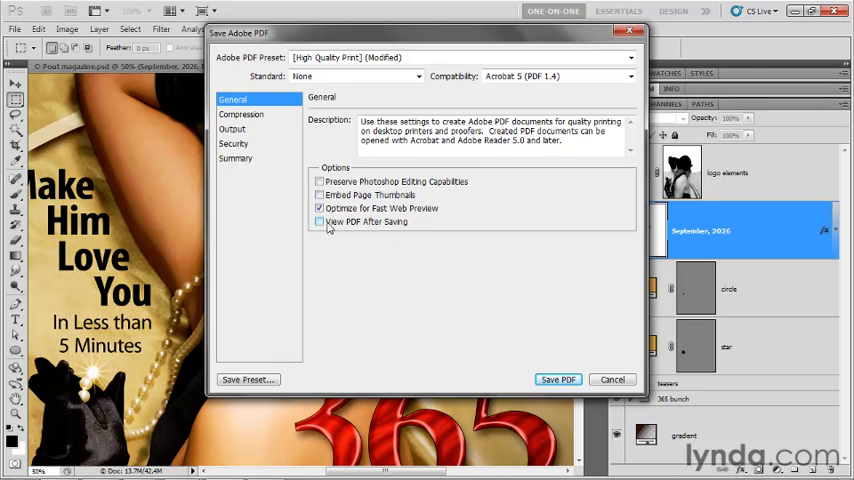
click(320, 220)
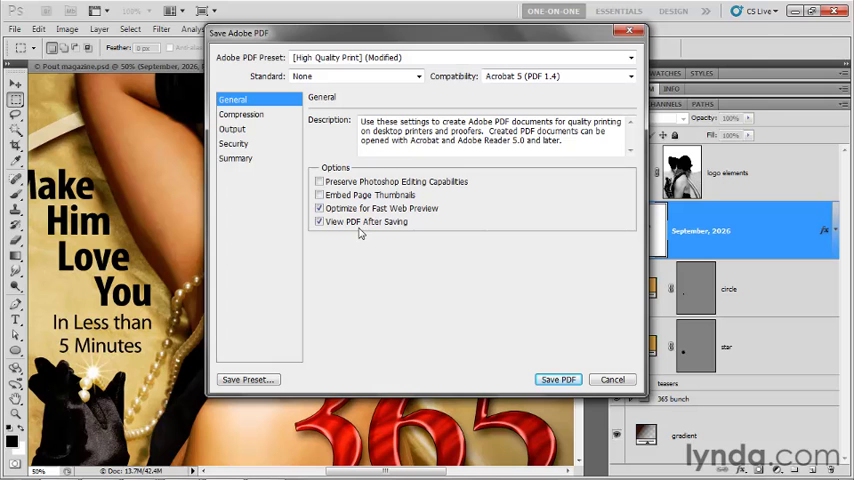
mouse_move(352, 236)
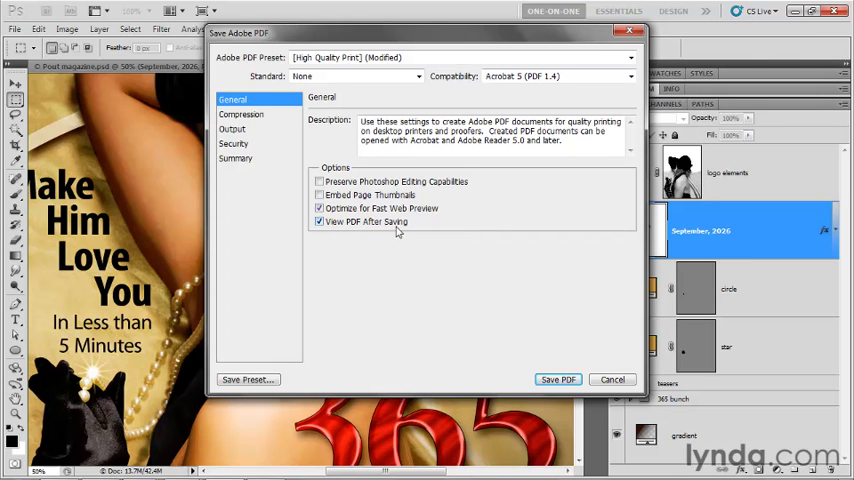
mouse_move(276, 202)
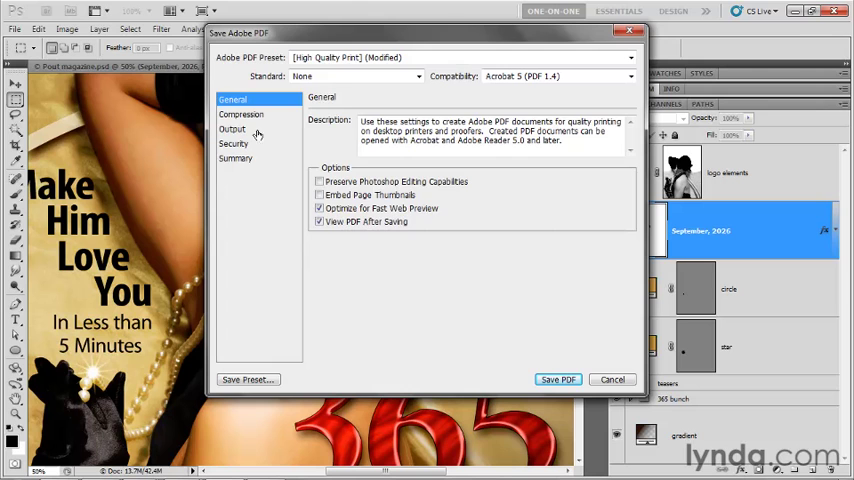
Step: Show the Compression panel with bicubic downsampling to 300 ppi and maximum-quality JPEG
click(240, 114)
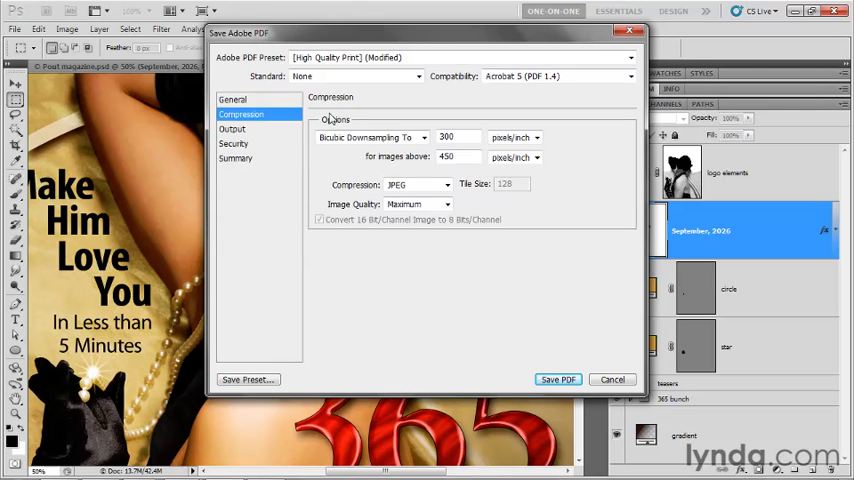
mouse_move(318, 144)
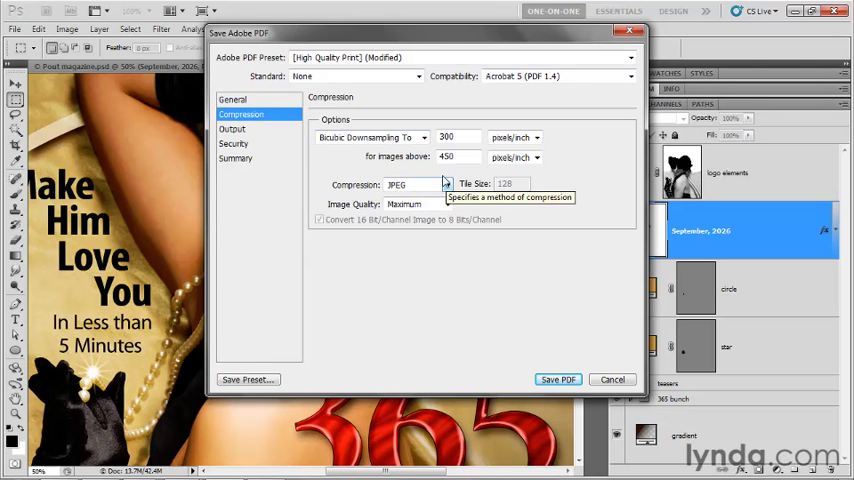
mouse_move(378, 172)
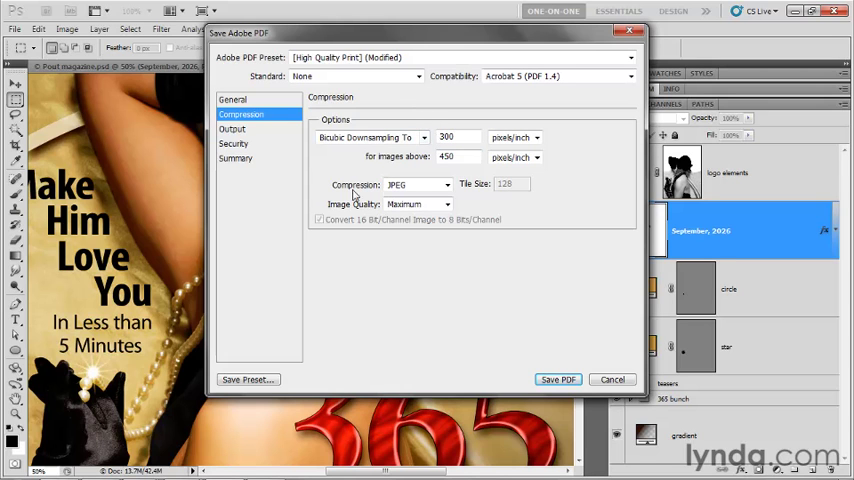
mouse_move(418, 184)
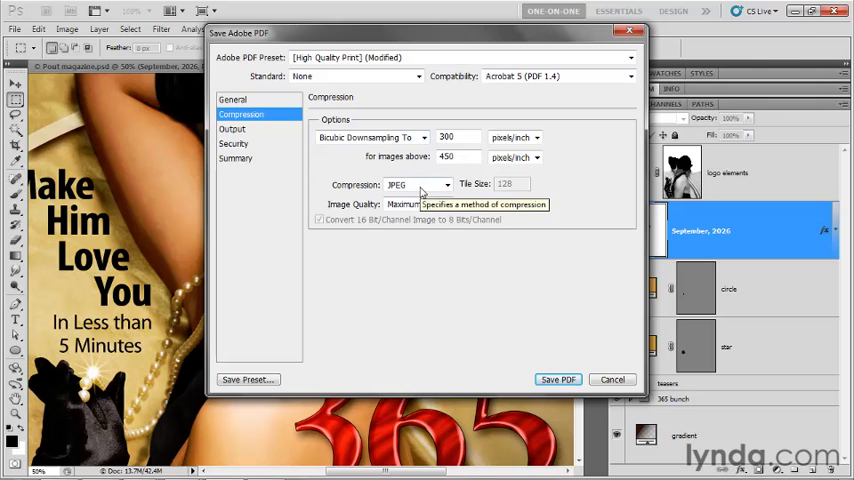
mouse_move(516, 212)
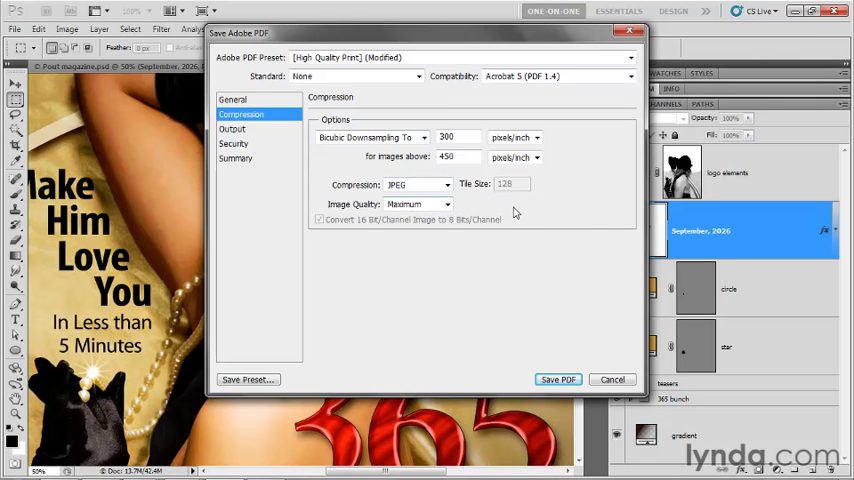
mouse_move(590, 224)
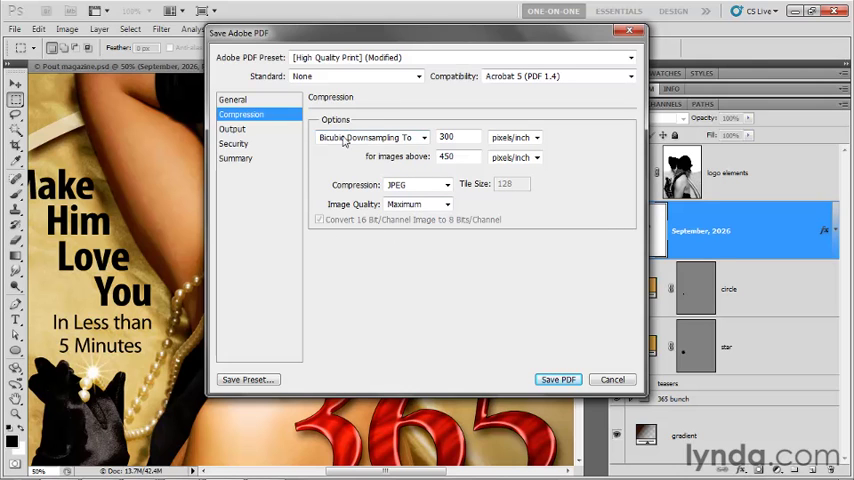
Step: Set Output colour conversion to Convert to Destination, Working CMYK U.S. Web Coated (SWOP) v2
click(232, 128)
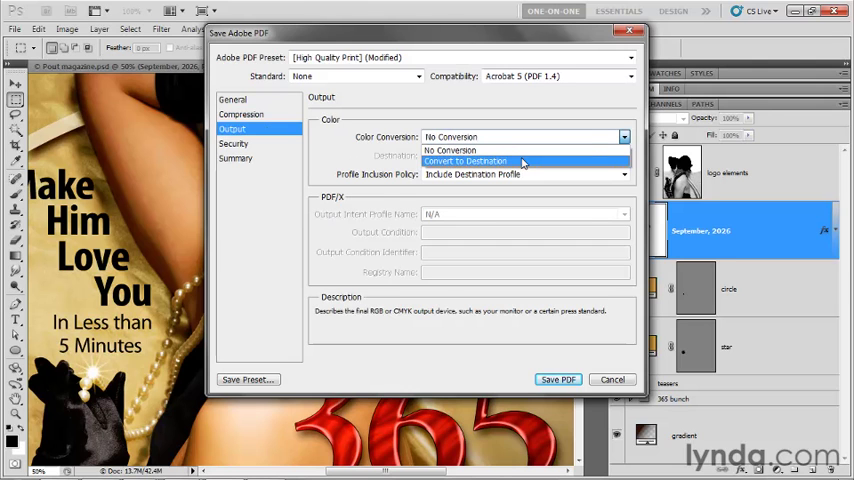
click(466, 160)
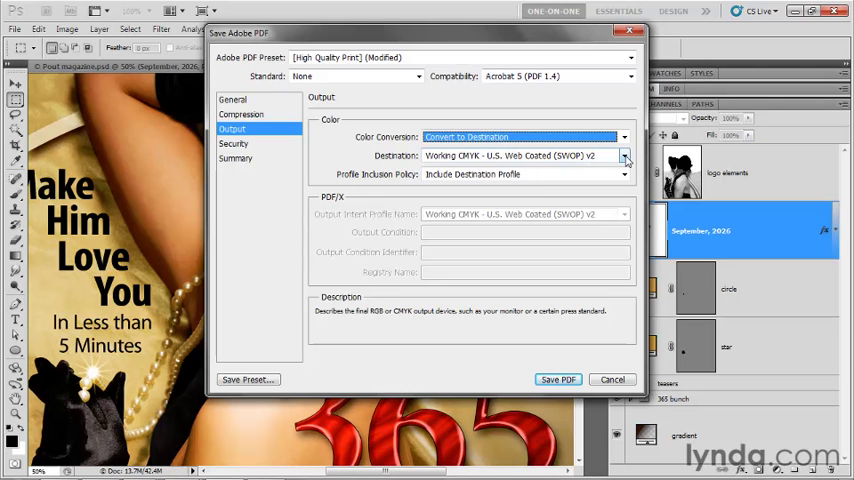
click(624, 156)
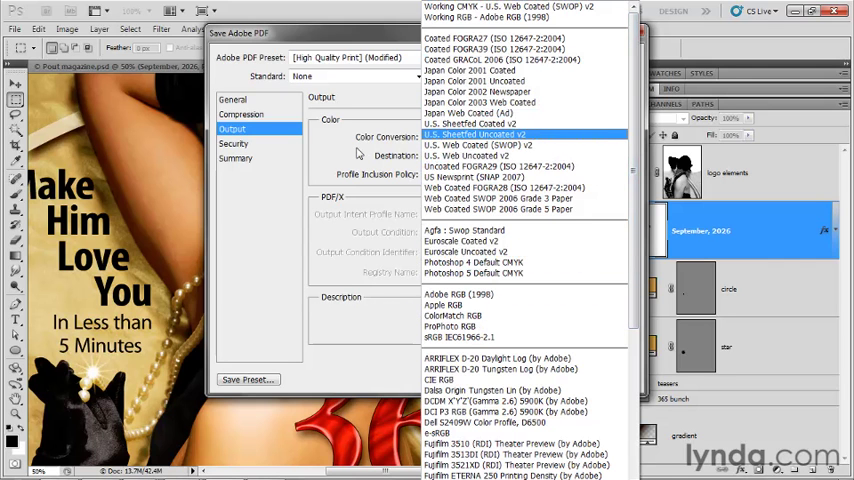
click(474, 144)
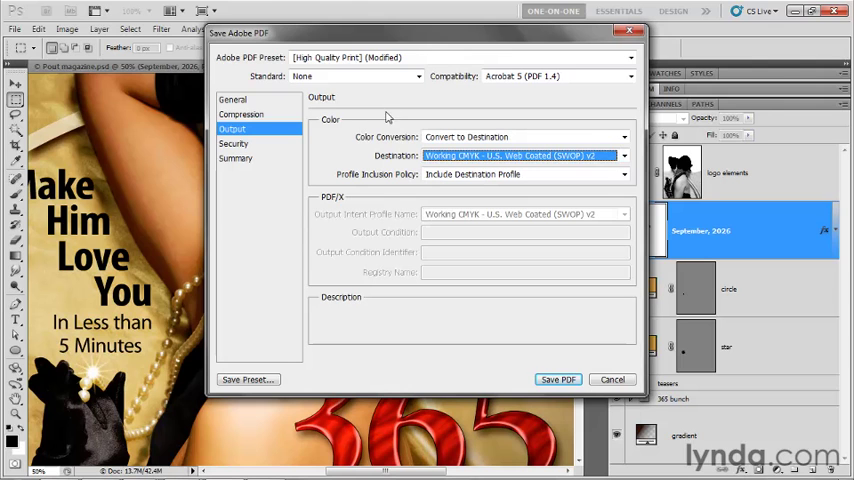
mouse_move(472, 170)
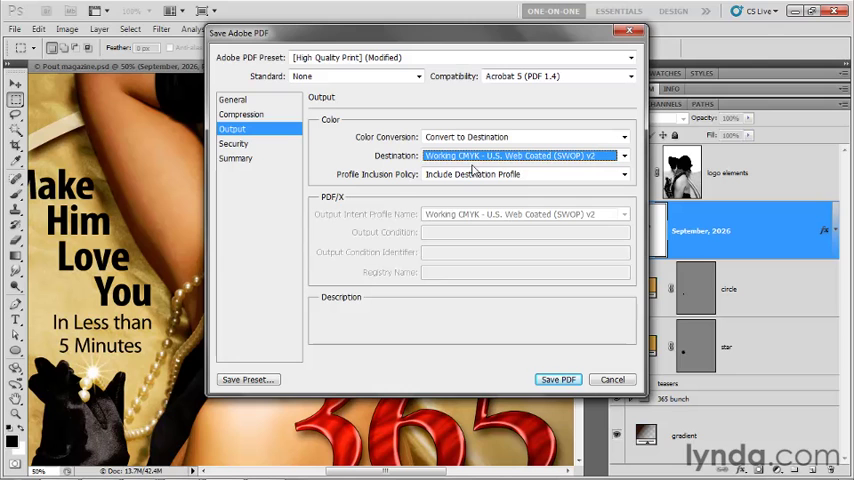
mouse_move(472, 170)
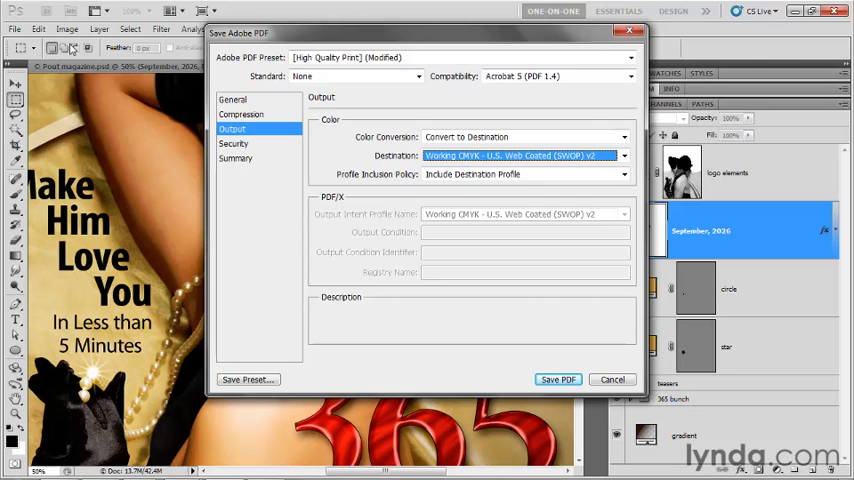
click(68, 28)
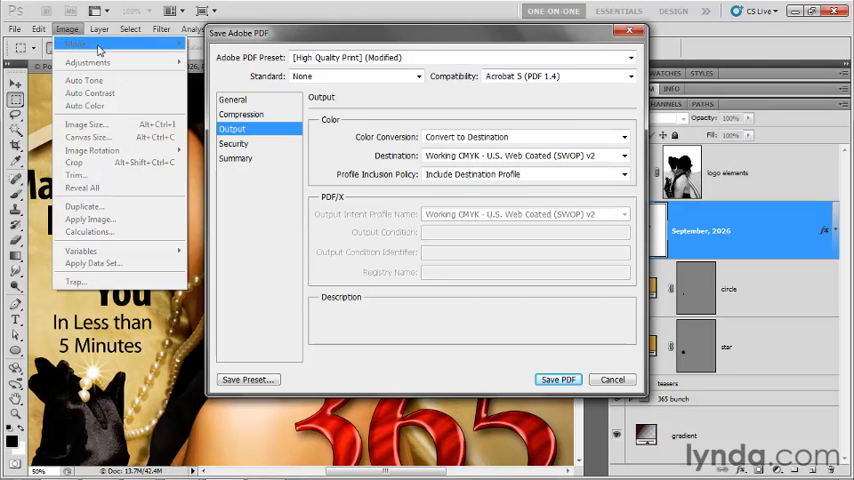
mouse_move(118, 48)
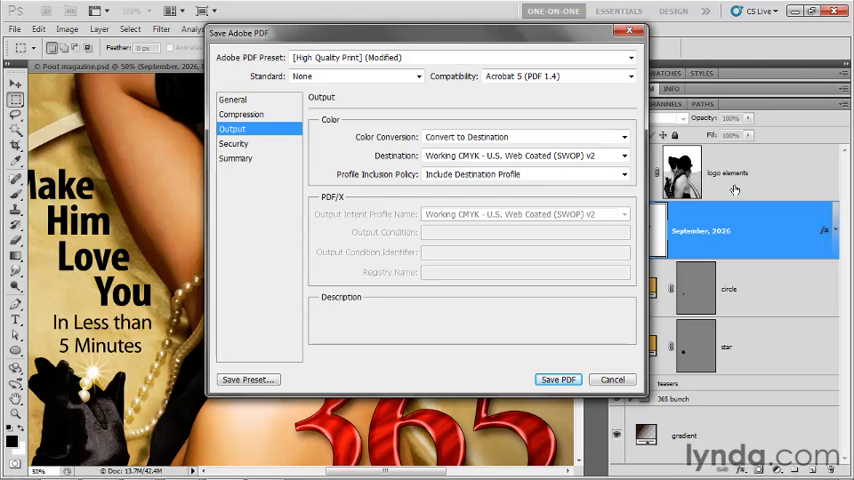
mouse_move(780, 340)
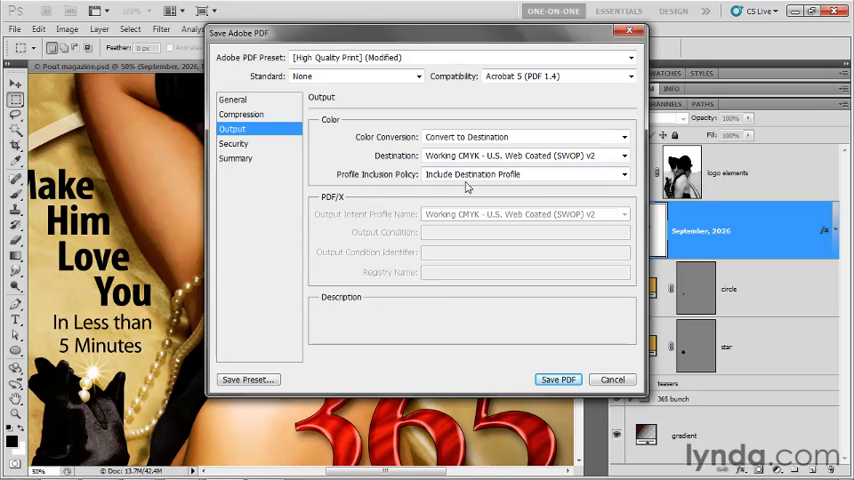
mouse_move(324, 140)
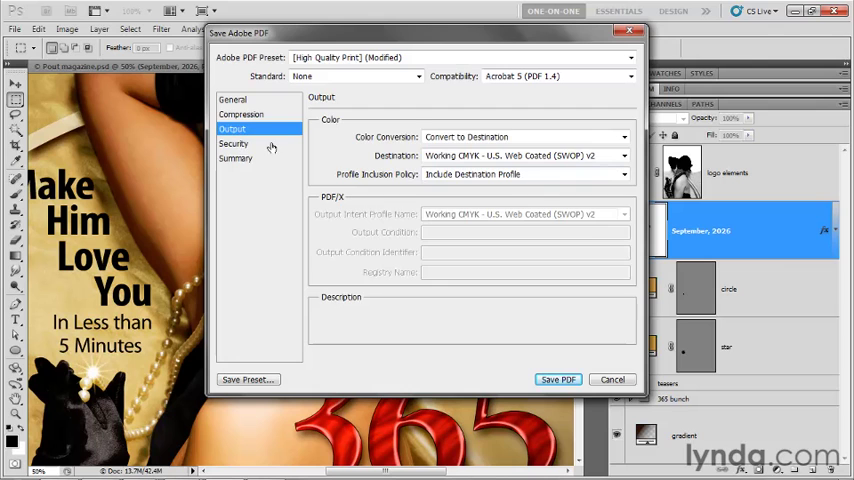
click(234, 144)
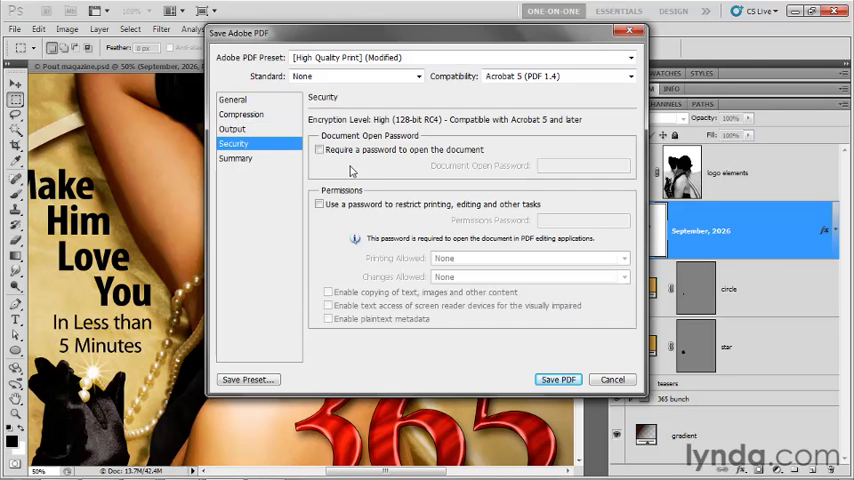
mouse_move(352, 172)
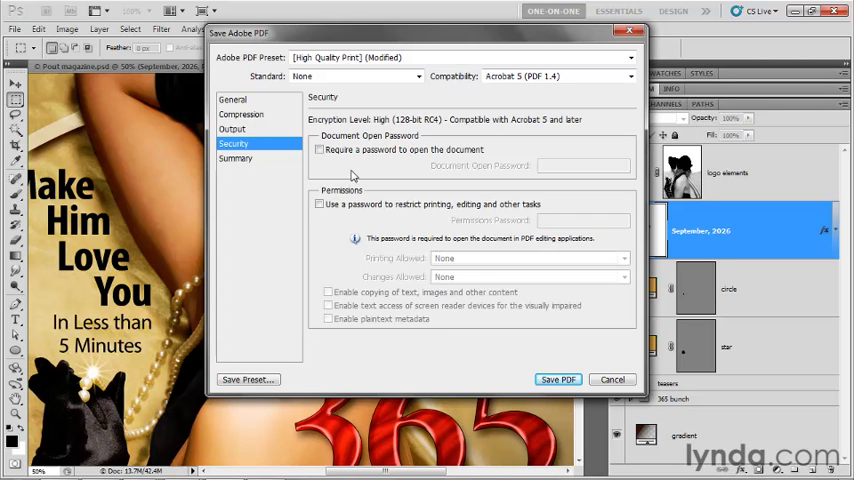
mouse_move(252, 194)
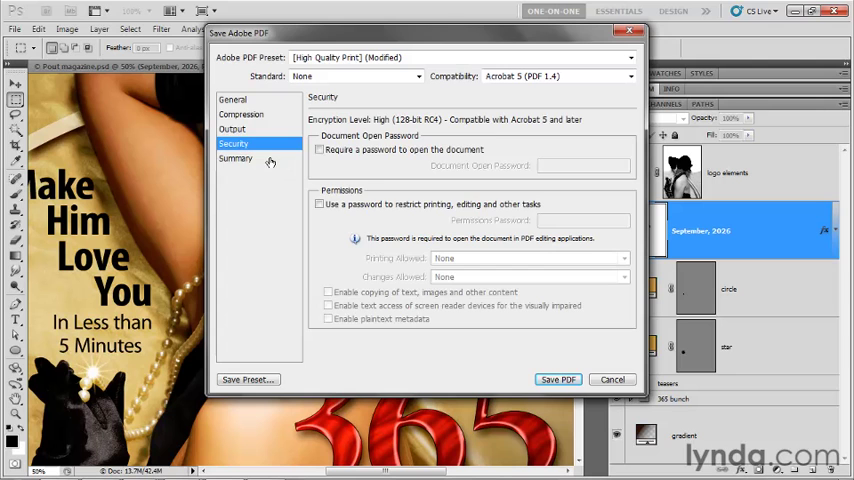
click(236, 158)
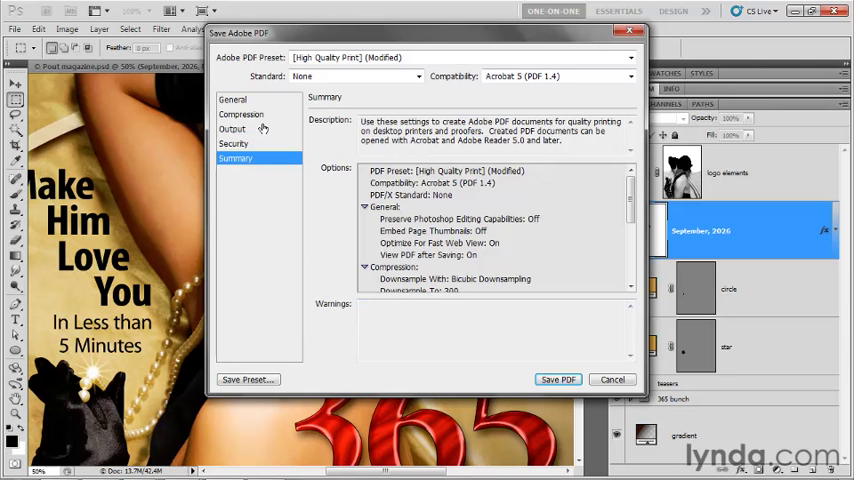
click(232, 100)
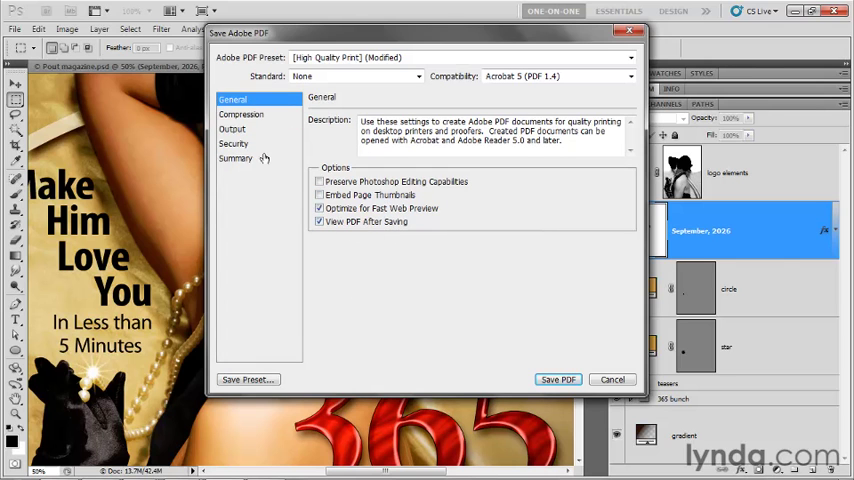
click(232, 128)
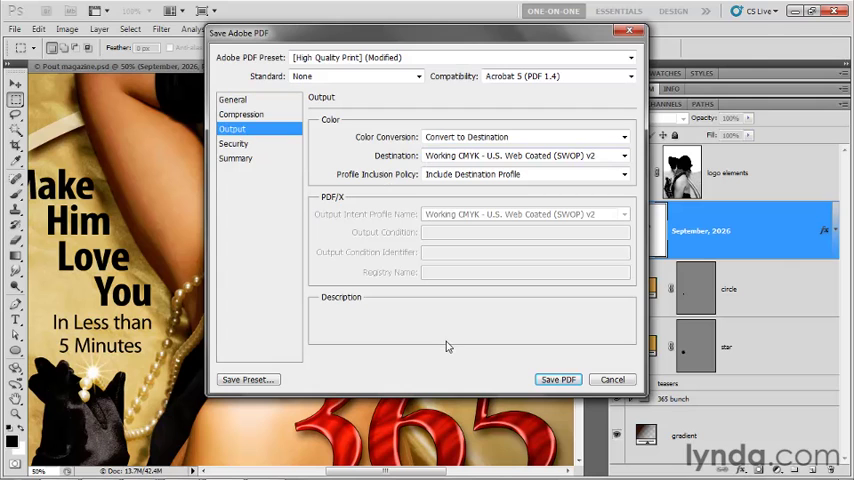
mouse_move(518, 368)
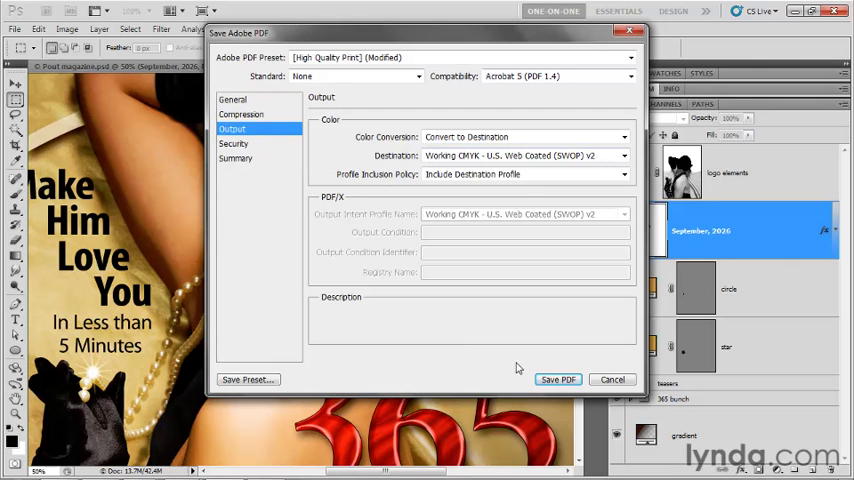